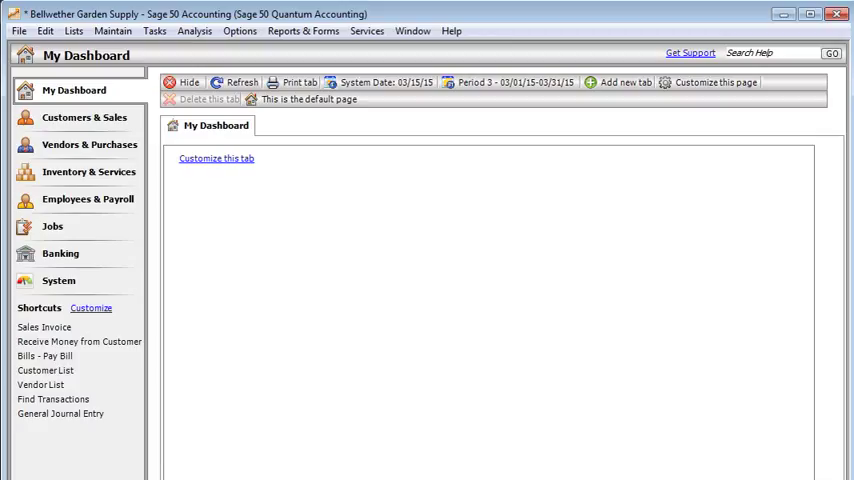
mouse_move(334, 192)
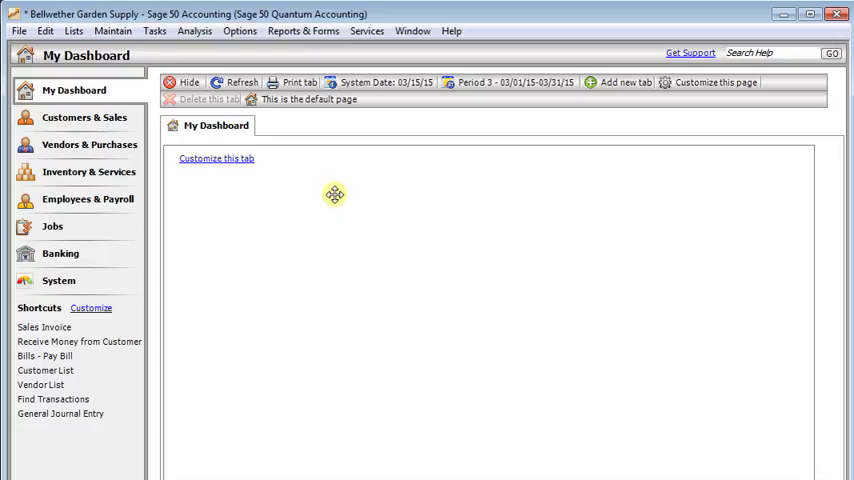
mouse_move(252, 150)
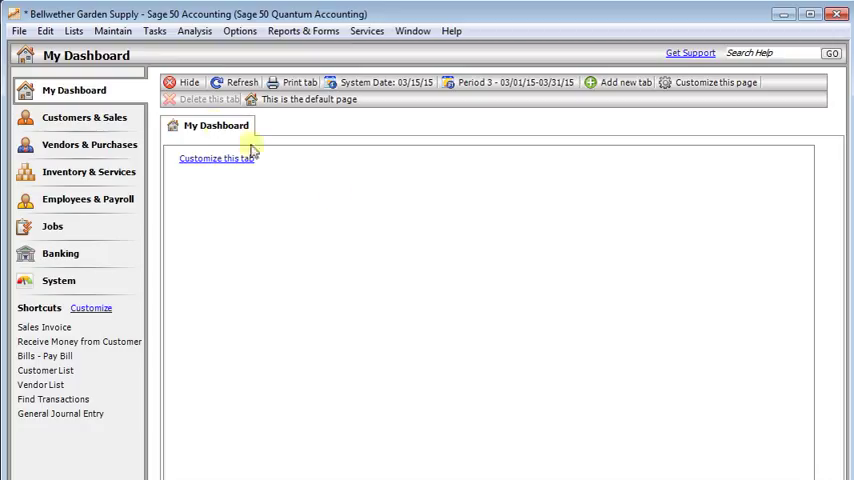
mouse_move(112, 58)
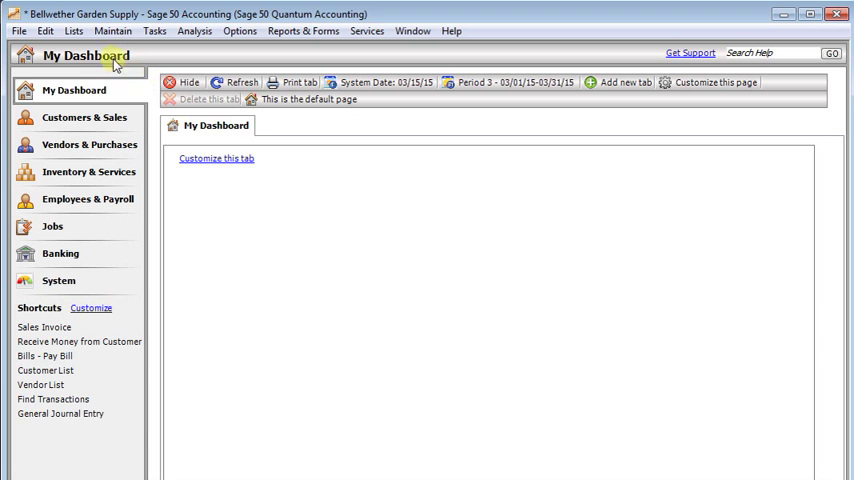
Reach the User Login Manager via Maintain > Users and keep Show Users for on <Current Company>
left_click(112, 32)
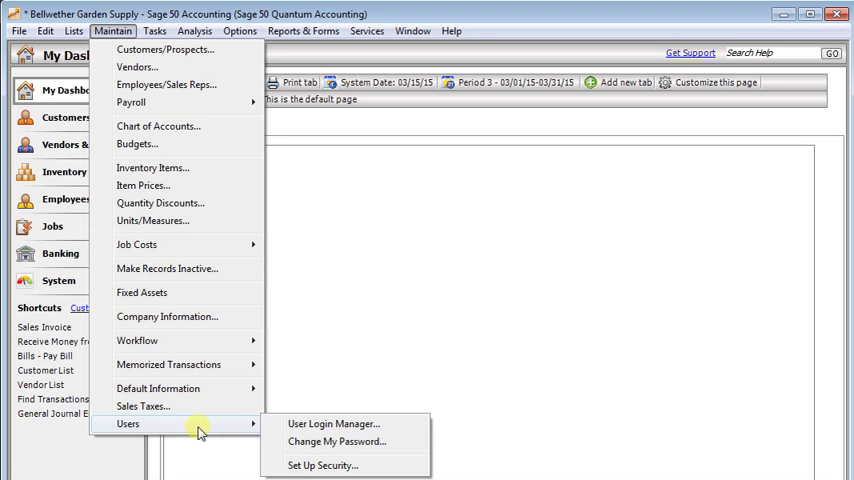
left_click(332, 424)
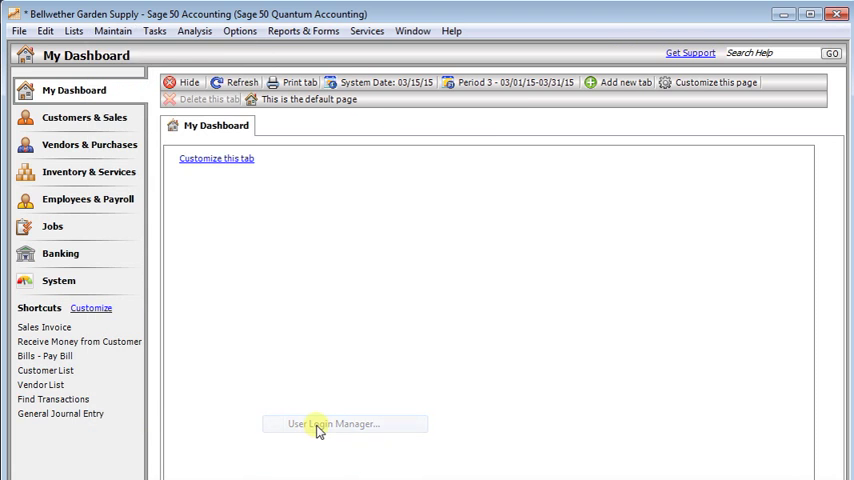
left_click(344, 424)
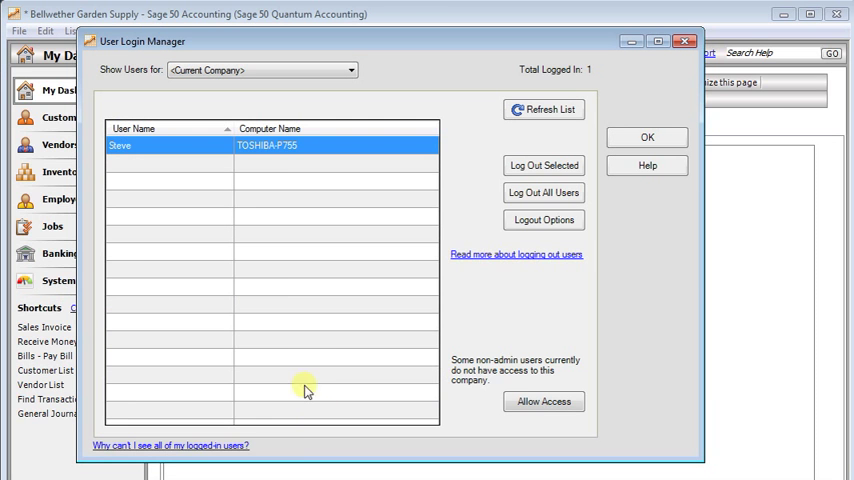
mouse_move(284, 238)
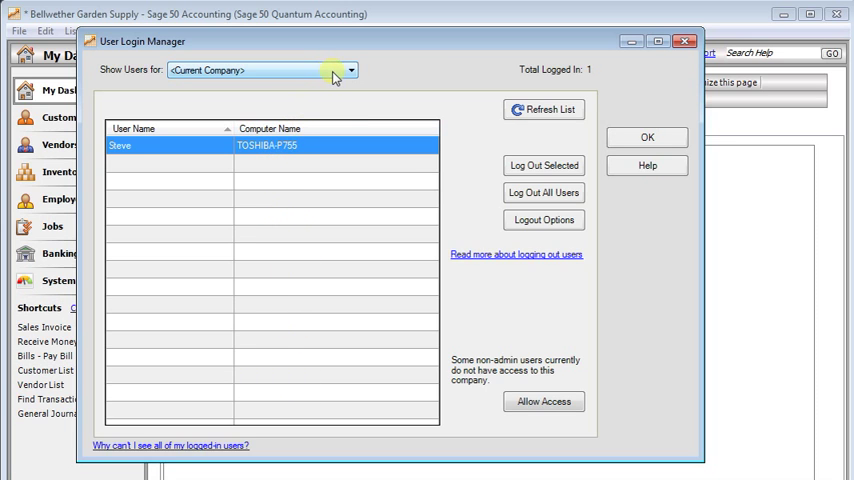
left_click(352, 68)
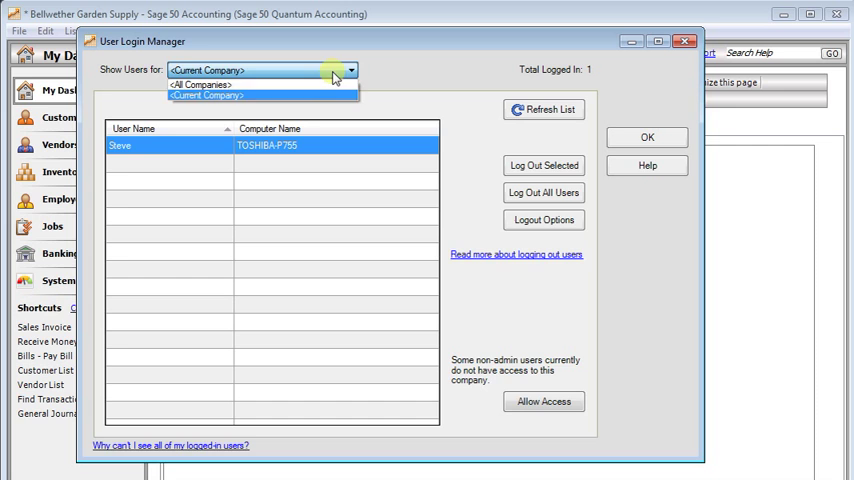
left_click(200, 84)
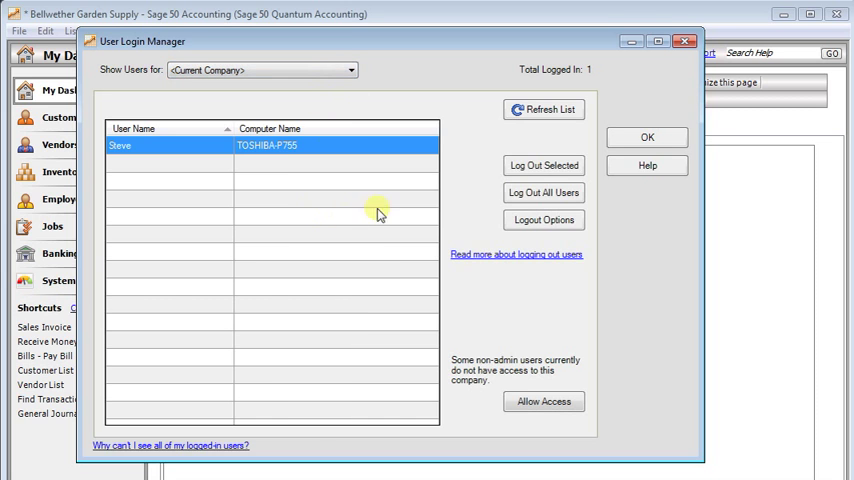
mouse_move(478, 172)
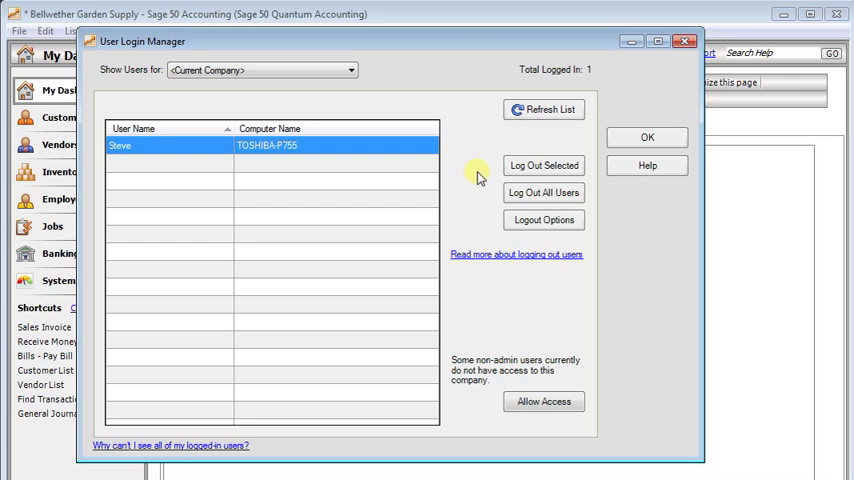
mouse_move(544, 164)
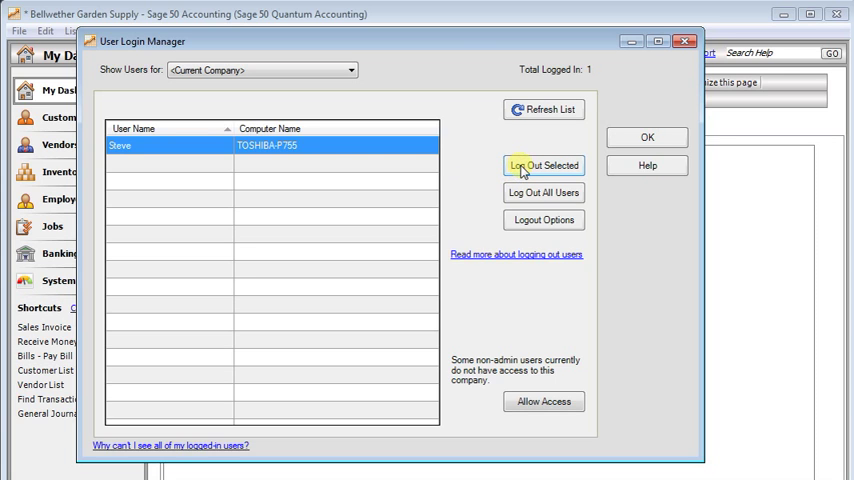
mouse_move(544, 192)
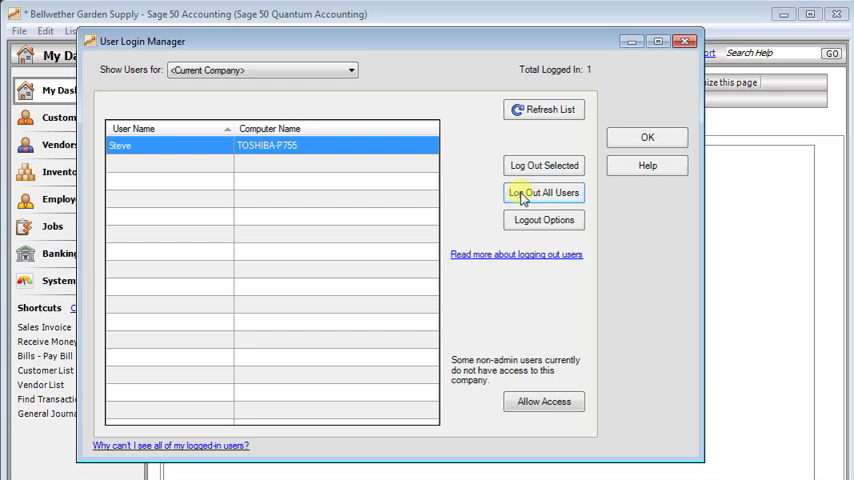
mouse_move(544, 220)
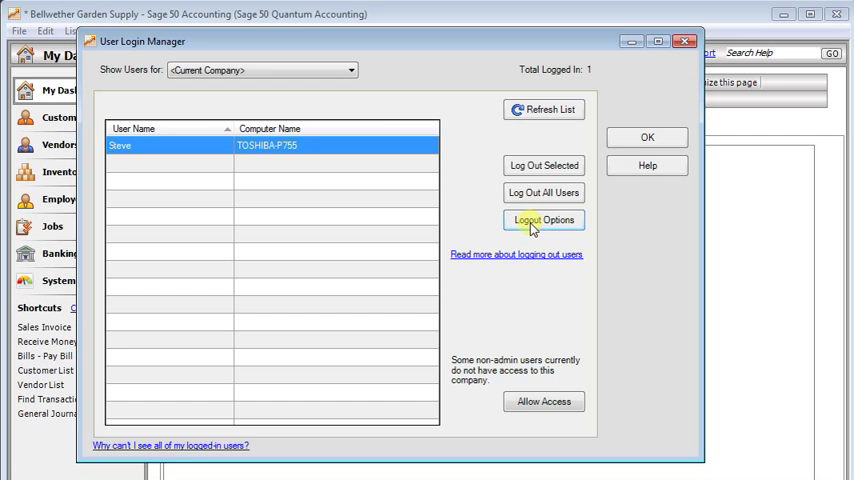
In Logout Options keep immediate logout, enable the 10-minute non-admin login block, and return to the manager
left_click(544, 220)
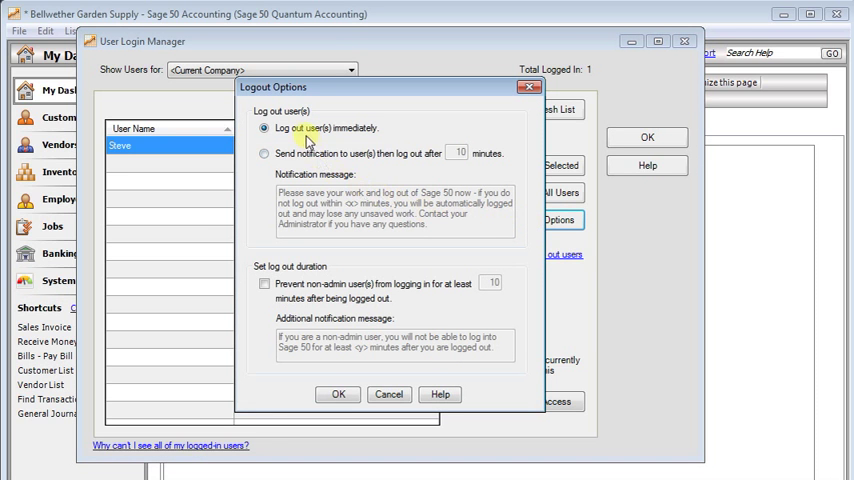
mouse_move(358, 140)
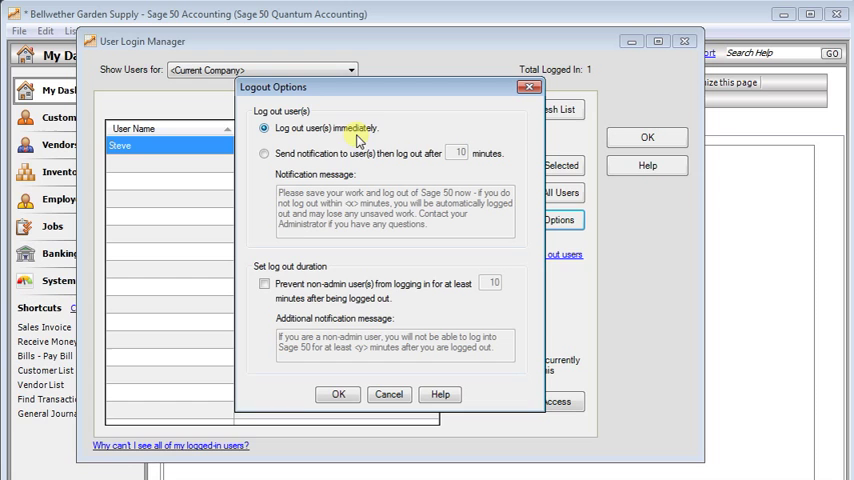
mouse_move(264, 158)
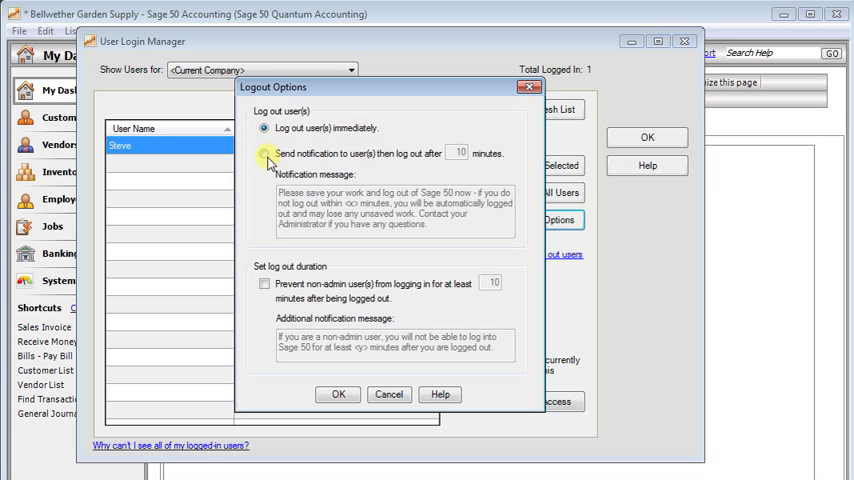
left_click(264, 152)
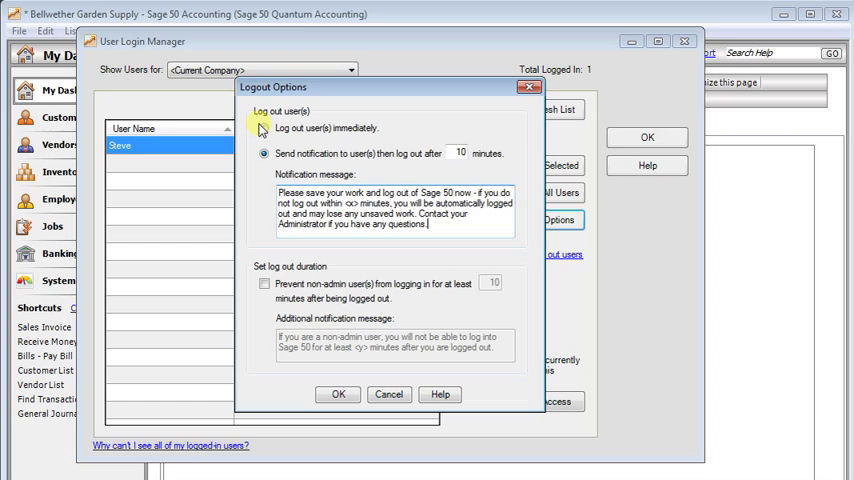
left_click(264, 128)
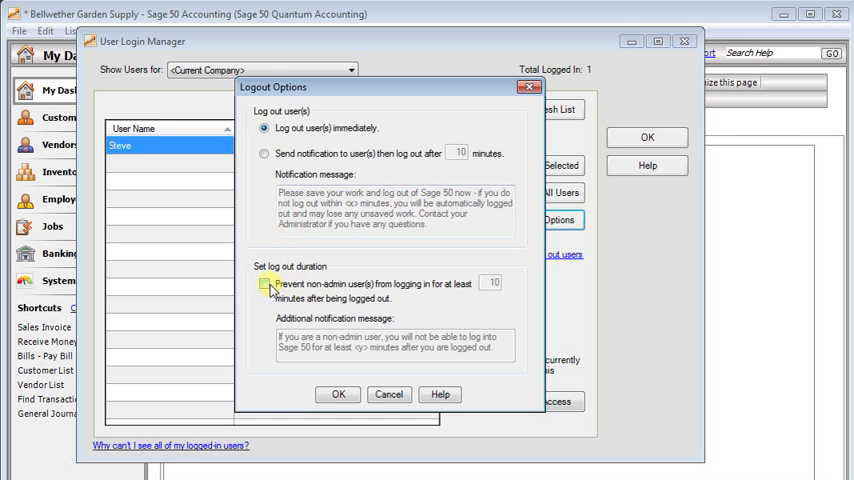
left_click(266, 284)
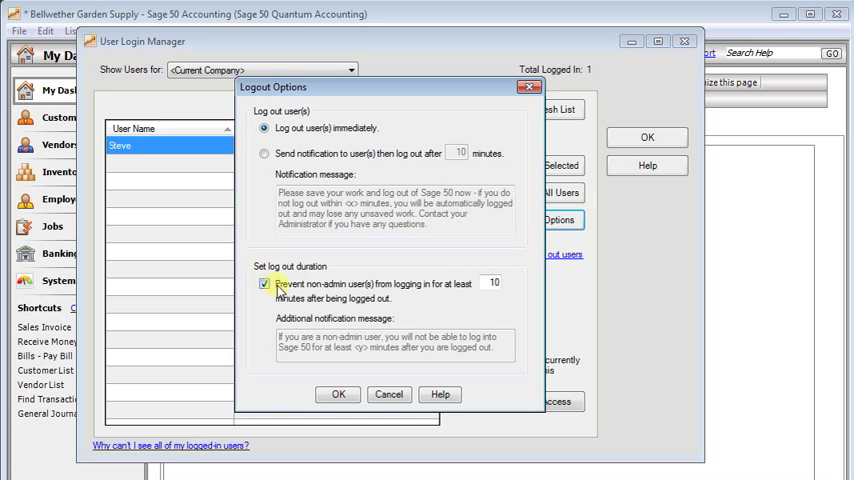
mouse_move(436, 294)
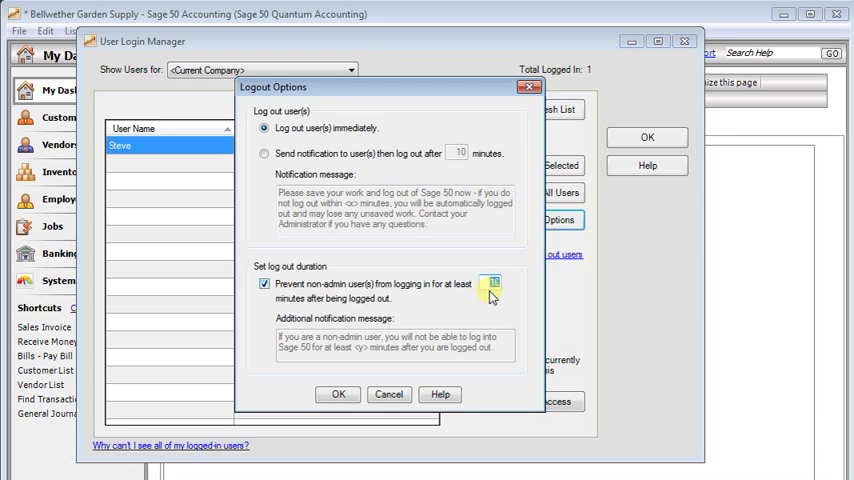
mouse_move(448, 302)
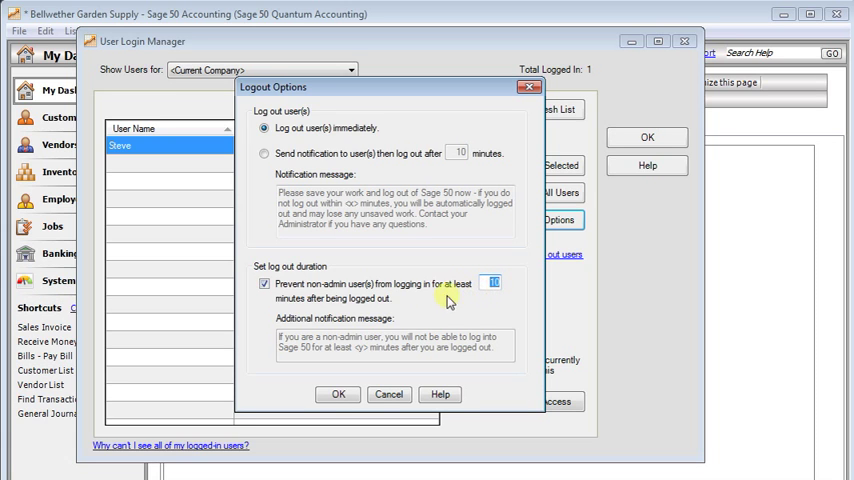
left_click(338, 394)
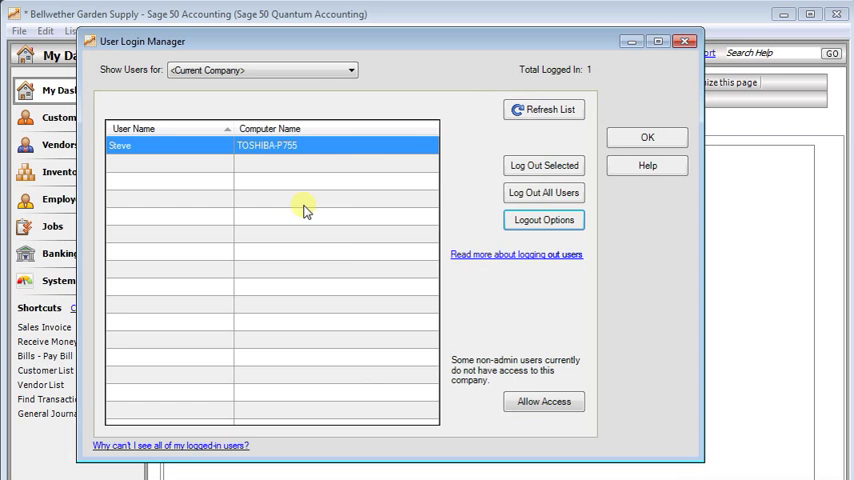
mouse_move(312, 276)
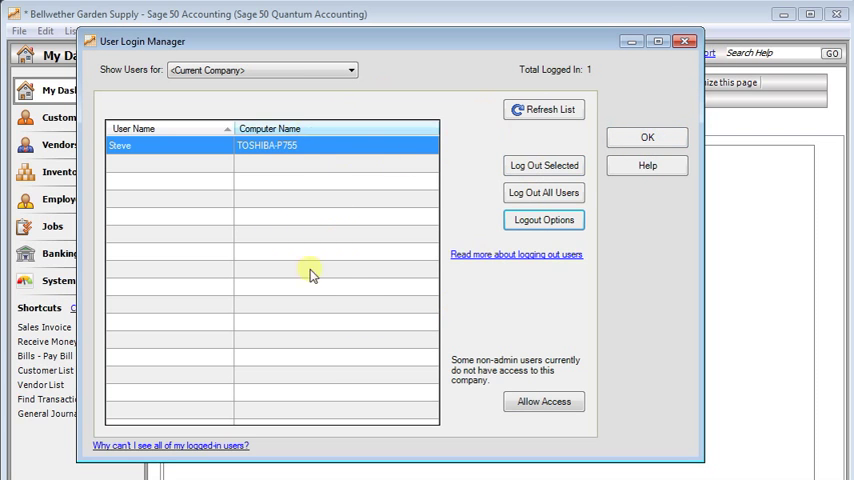
mouse_move(646, 136)
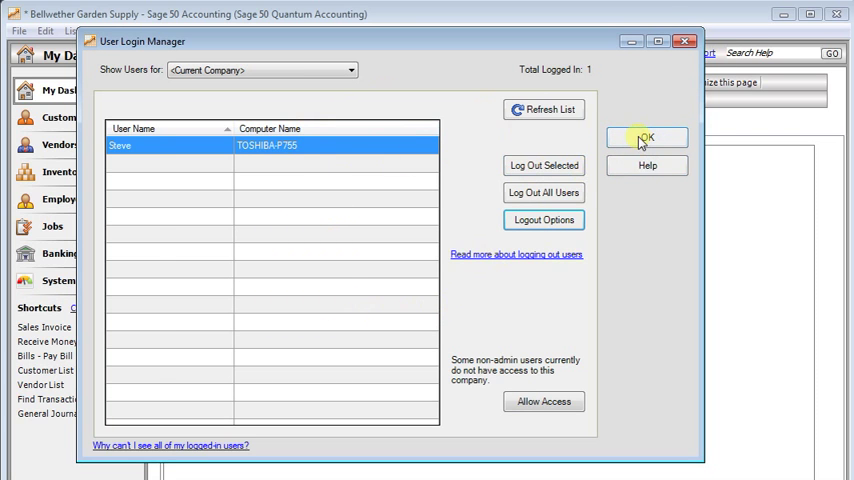
Close the User Login Manager and return to the Maintain menu on the dashboard
left_click(644, 136)
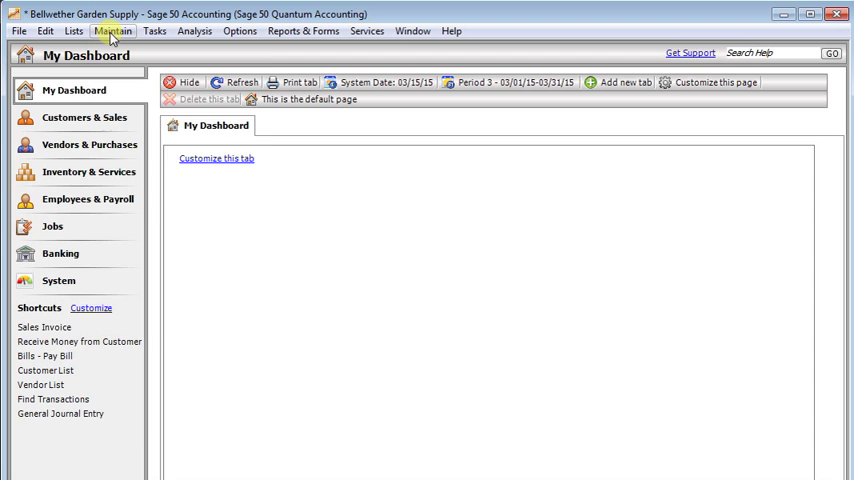
left_click(112, 30)
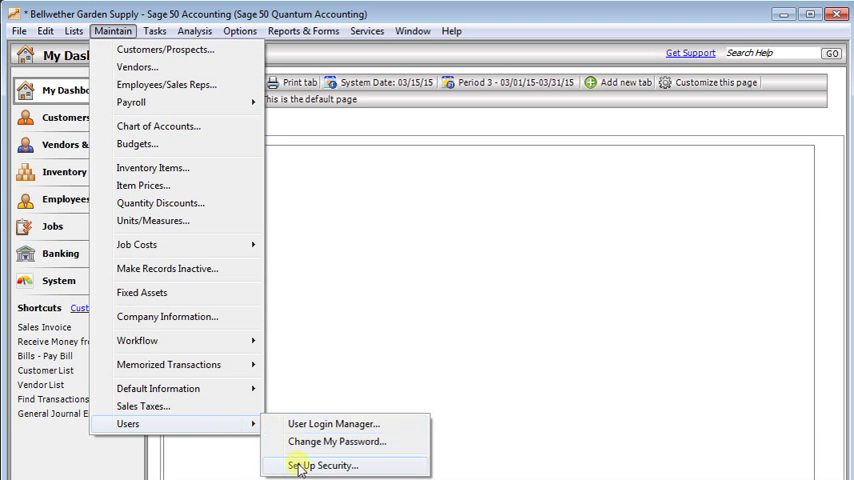
In Set Up Security's Roles List, select AR Manager and bring it up for editing
left_click(320, 464)
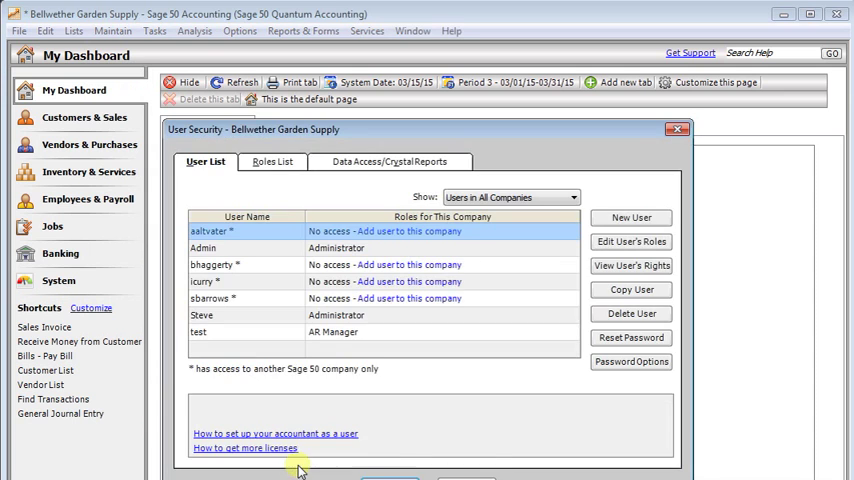
left_click(272, 160)
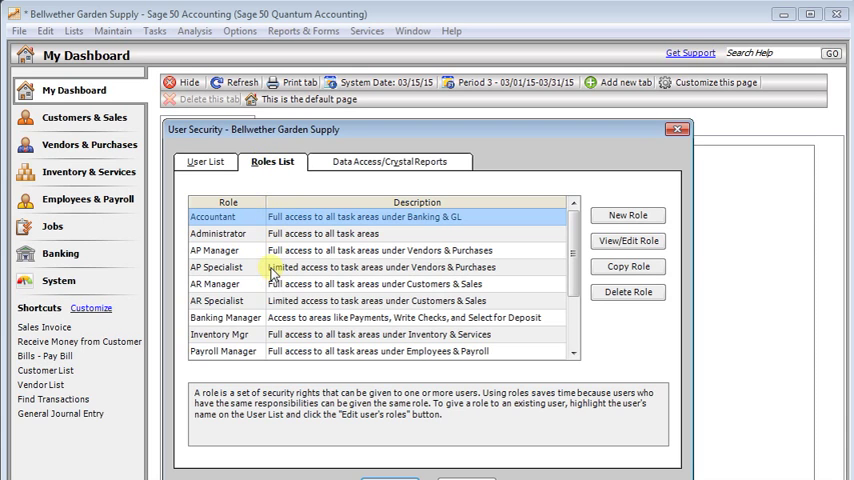
left_click(212, 284)
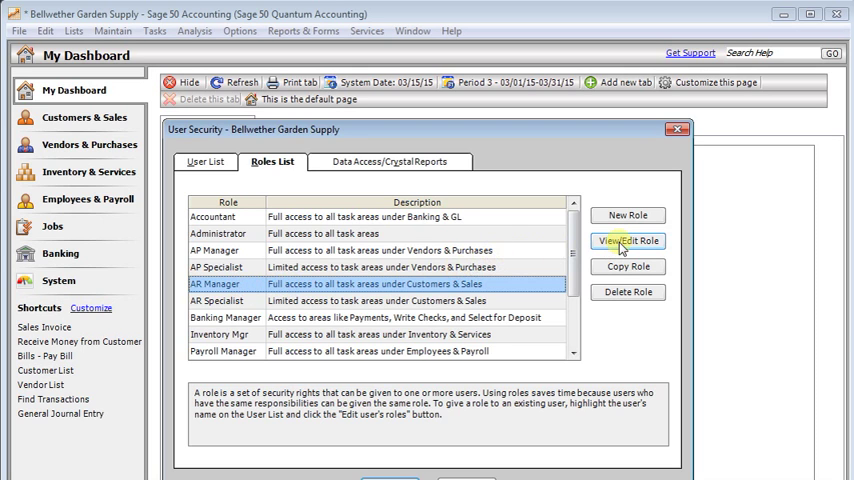
left_click(628, 240)
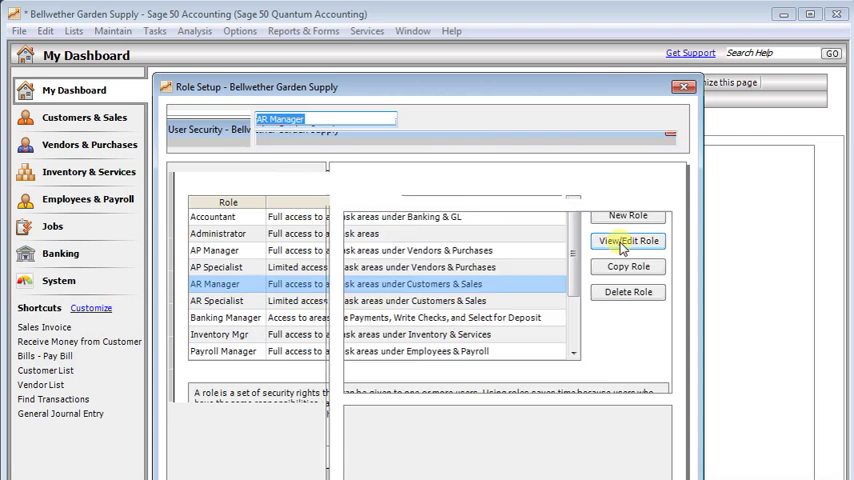
In the role's Company permissions, locate Log Out Users and choose its access level toward Full Access
left_click(628, 240)
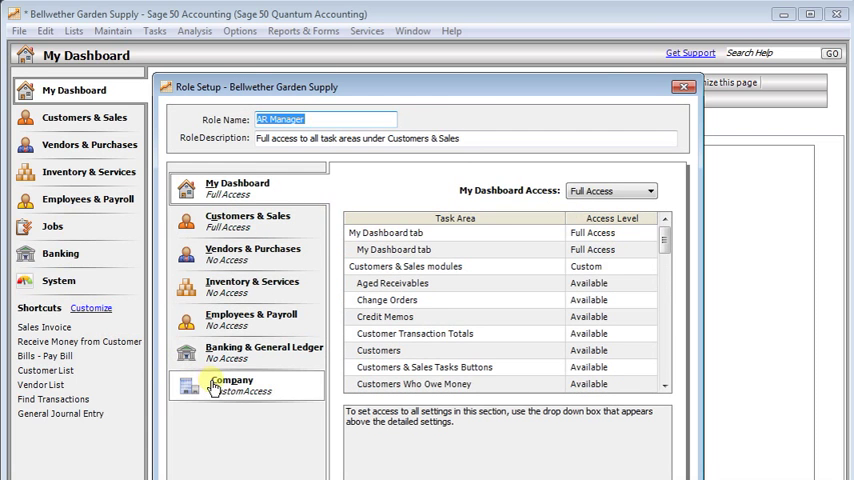
left_click(244, 384)
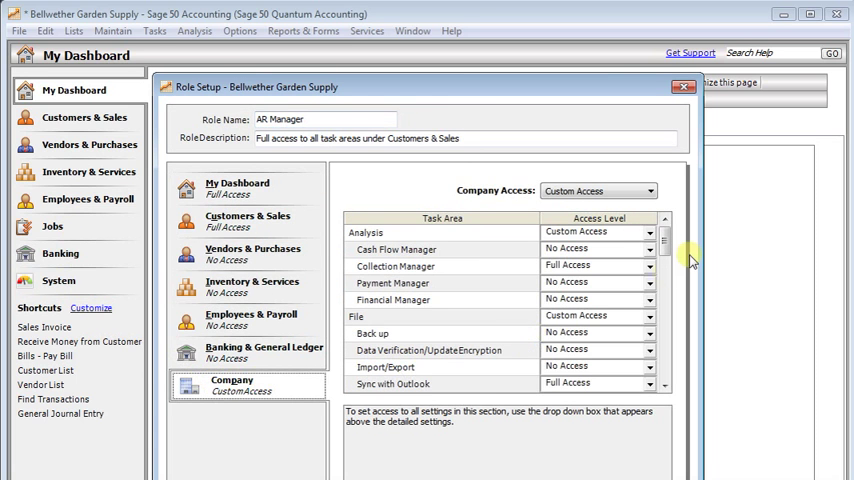
scroll("down", 3)
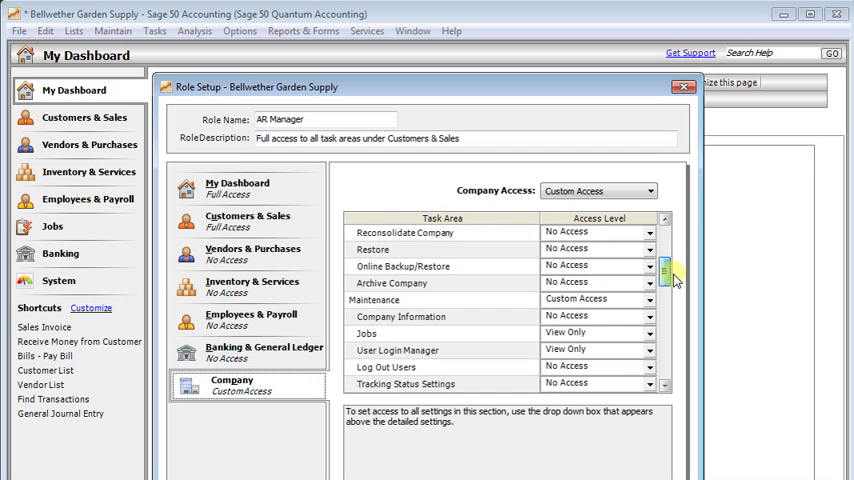
scroll("down", 3)
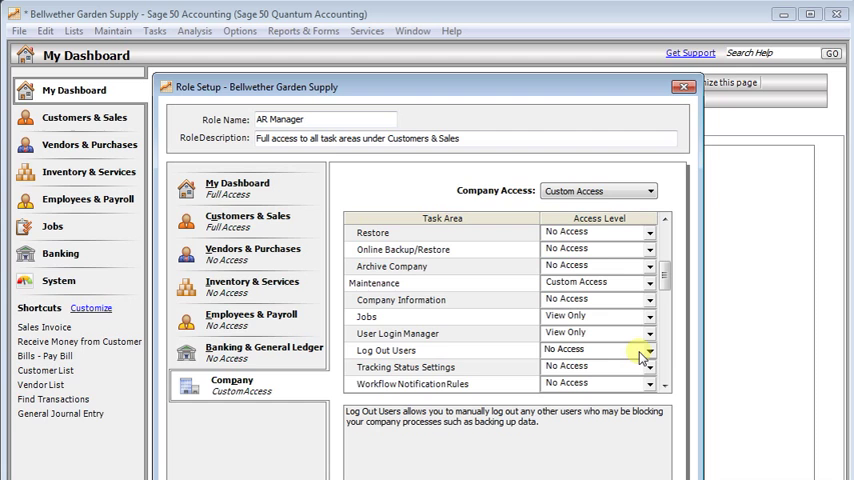
left_click(648, 348)
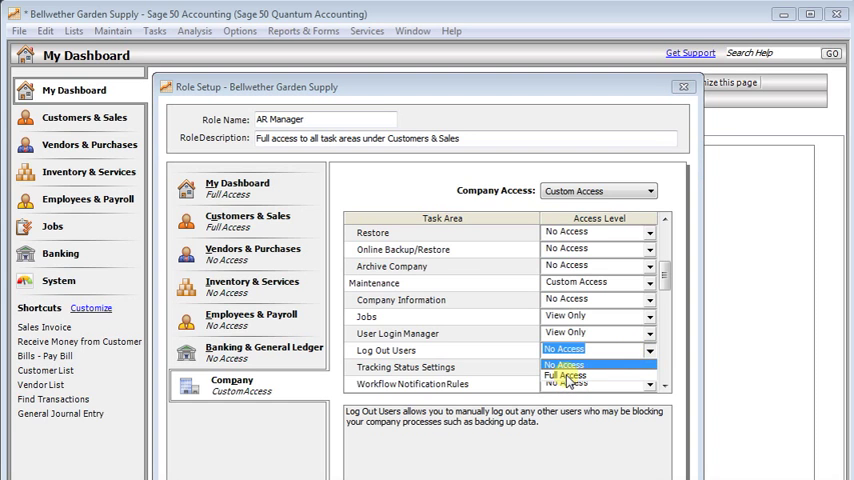